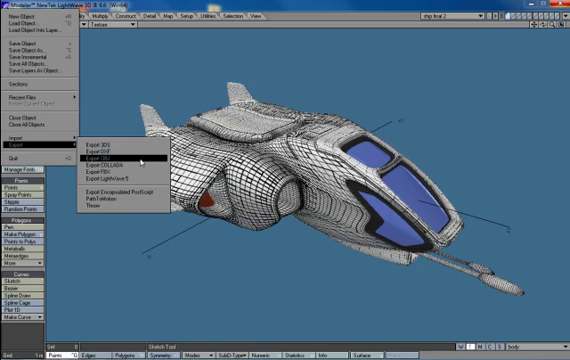
{"action": "mouse_move", "coordinate": [115, 159]}
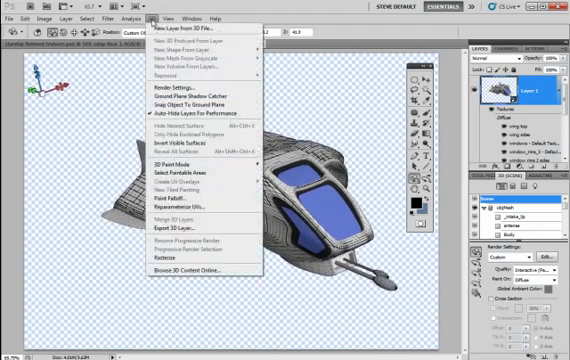
{"action": "left_click", "coordinate": [183, 29]}
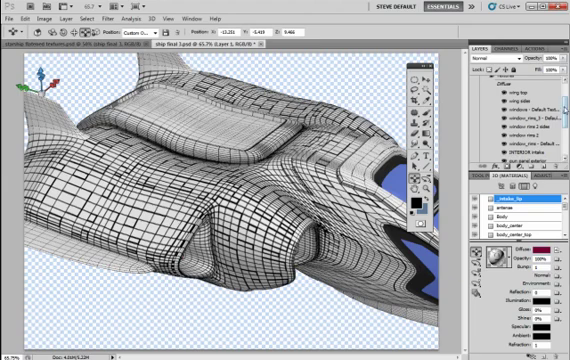
Step: Select the ship's Body material in the 3D Materials list, replacing the intake lip's settings
{"action": "scroll", "scroll_direction": "down", "scroll_amount": 3}
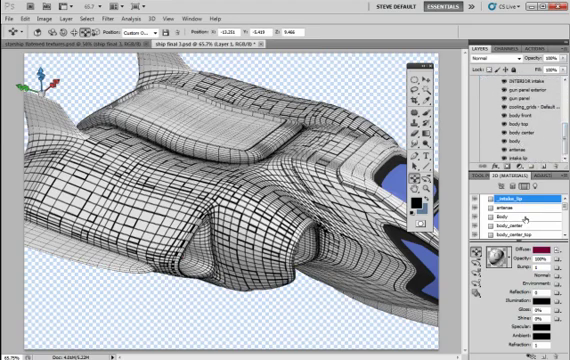
{"action": "left_click", "coordinate": [500, 213]}
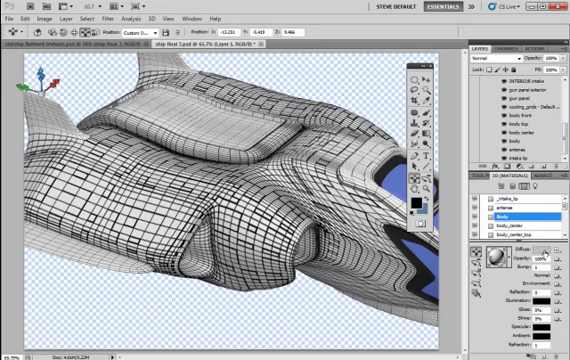
{"action": "mouse_move", "coordinate": [548, 256]}
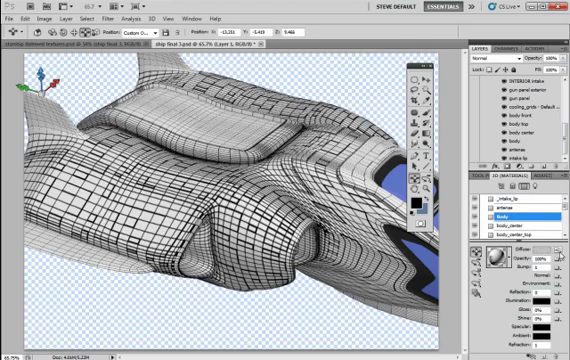